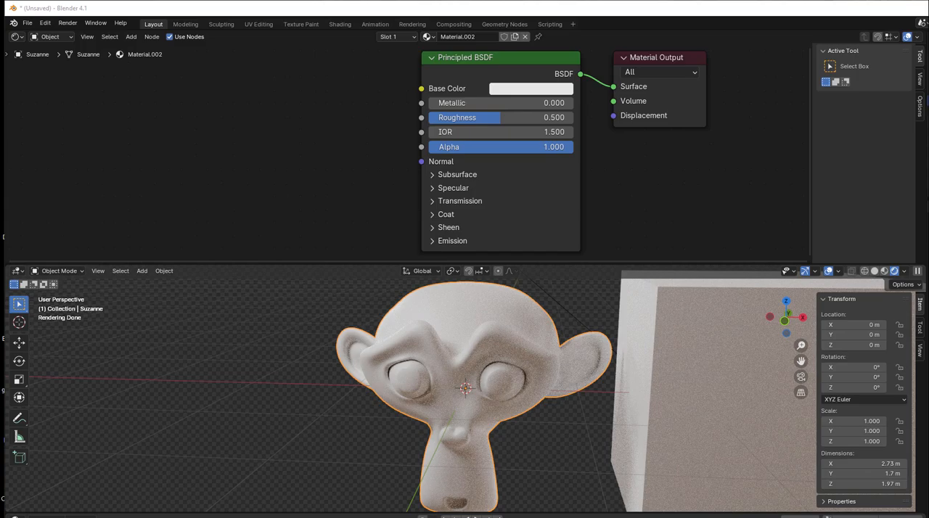
{"action": "mouse_move", "coordinate": [445, 508]}
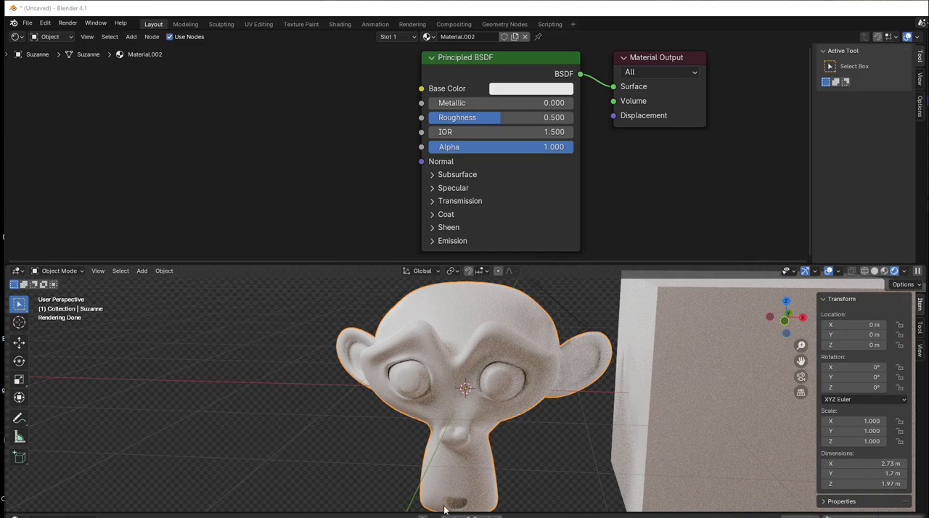
{"action": "mouse_move", "coordinate": [249, 286]}
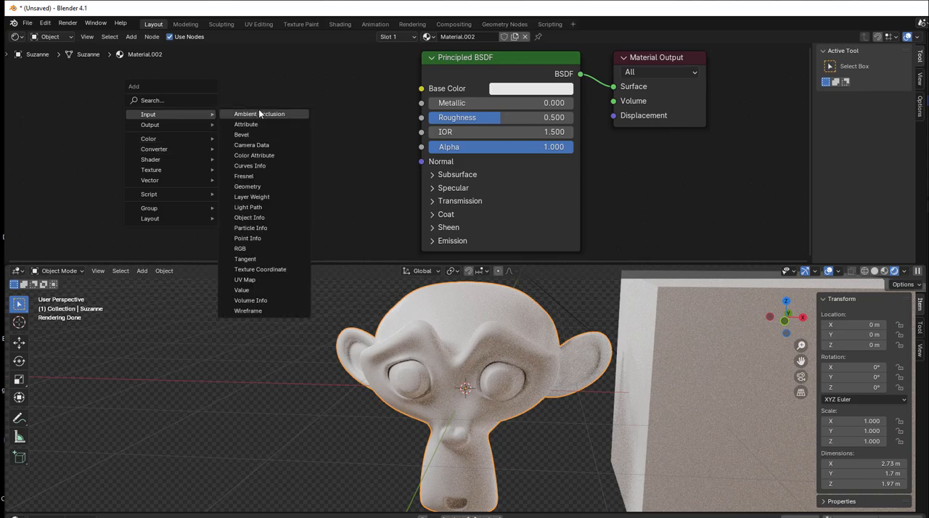
Add an Ambient Occlusion node from Add > Input into Suzanne's material tree
{"action": "left_click", "coordinate": [259, 113]}
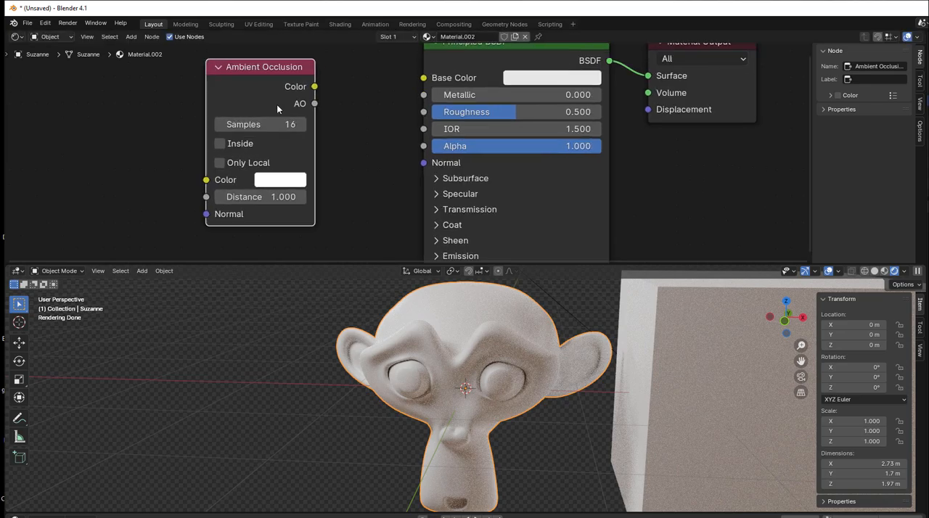
{"action": "mouse_move", "coordinate": [663, 377]}
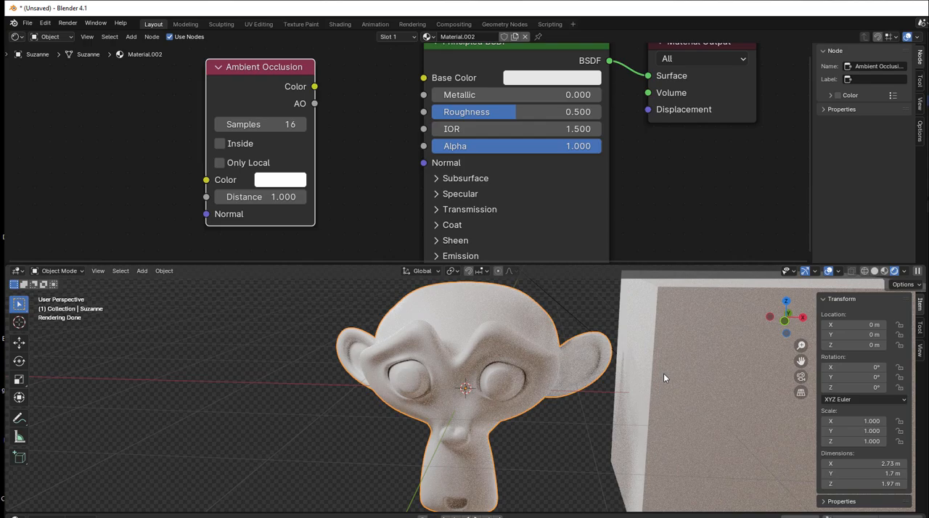
{"action": "mouse_move", "coordinate": [482, 413]}
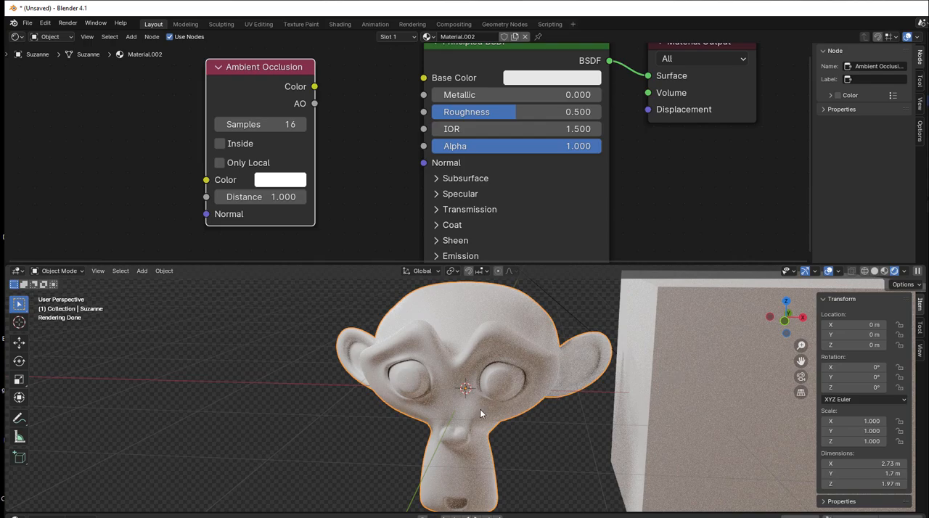
{"action": "mouse_move", "coordinate": [410, 385]}
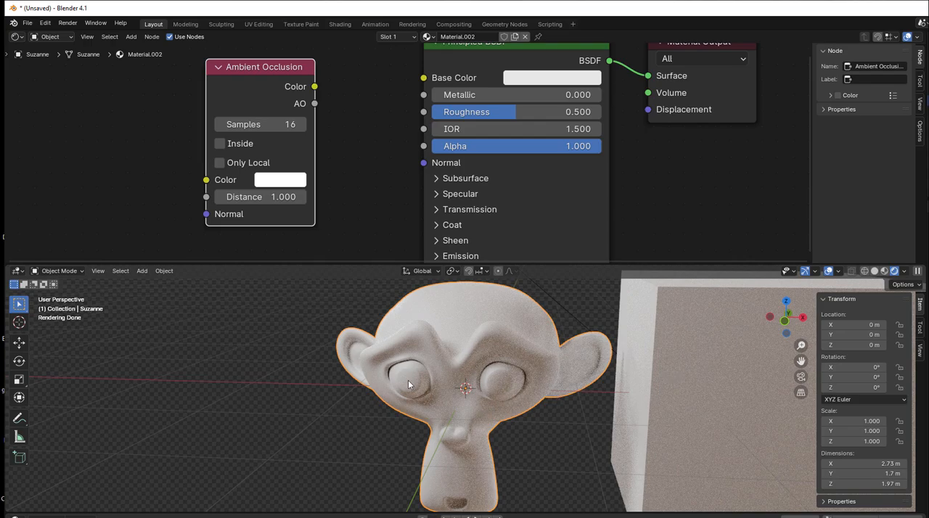
{"action": "mouse_move", "coordinate": [379, 347]}
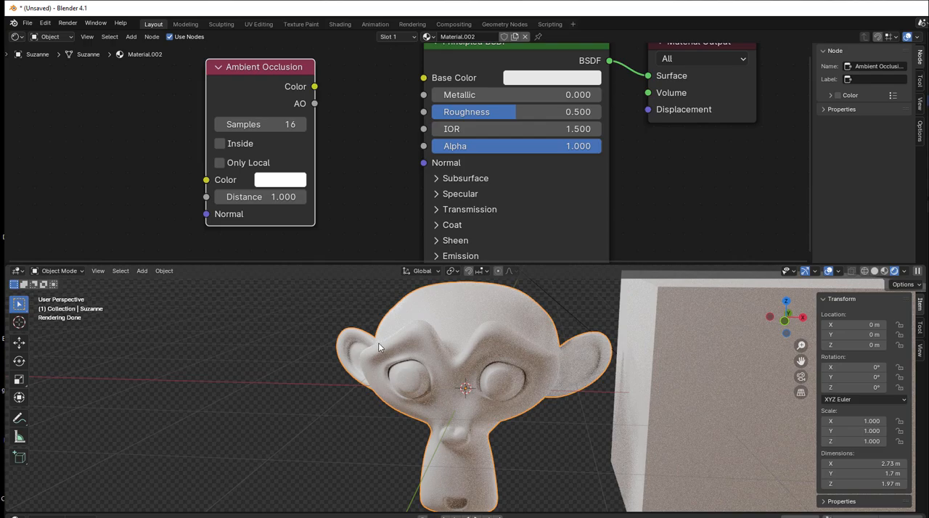
Wire the Ambient Occlusion Color output into the Principled BSDF Base Color input
{"action": "left_click_drag", "start_coordinate": [313, 87], "coordinate": [424, 78]}
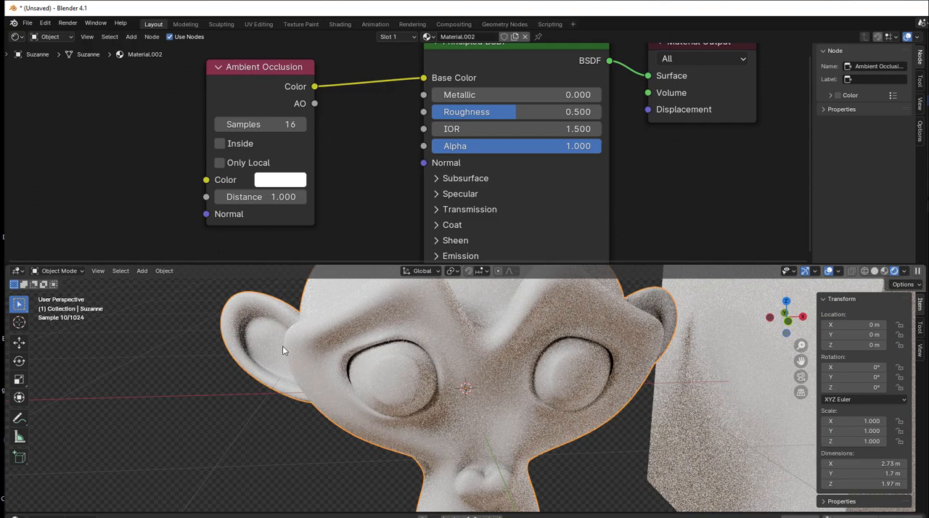
{"action": "left_click_drag", "start_coordinate": [283, 352], "coordinate": [624, 362]}
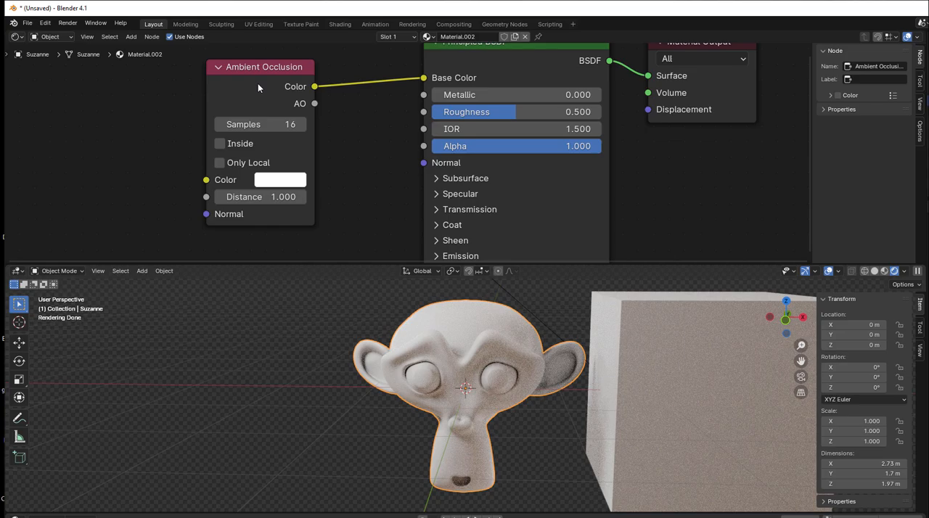
{"action": "mouse_move", "coordinate": [463, 383]}
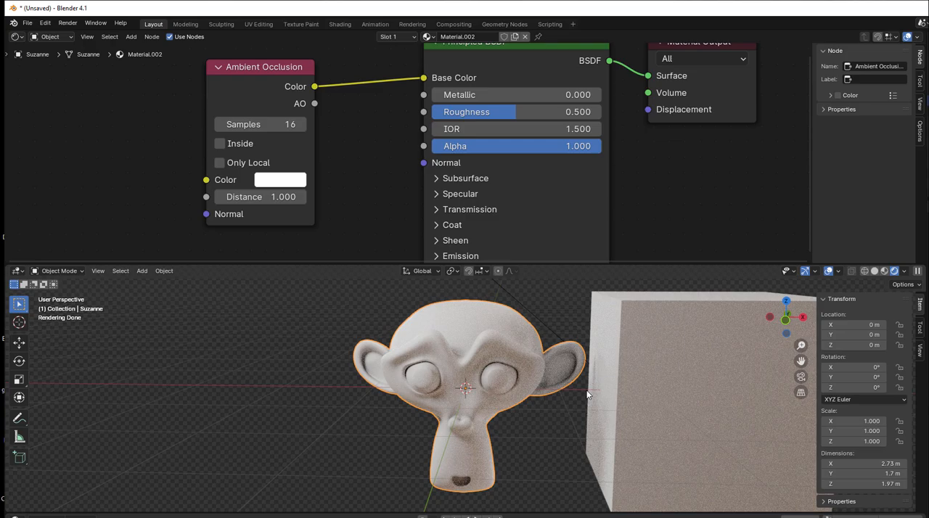
{"action": "left_click", "coordinate": [690, 392]}
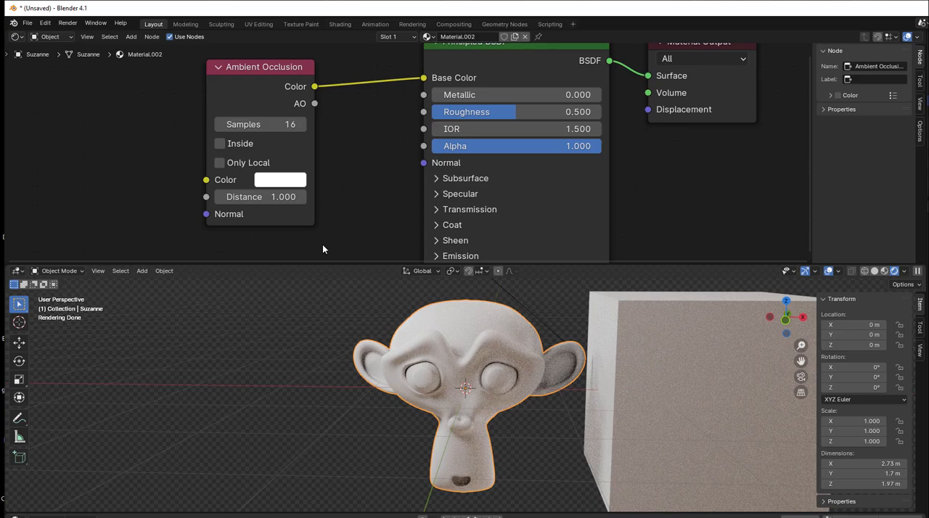
{"action": "mouse_move", "coordinate": [255, 176]}
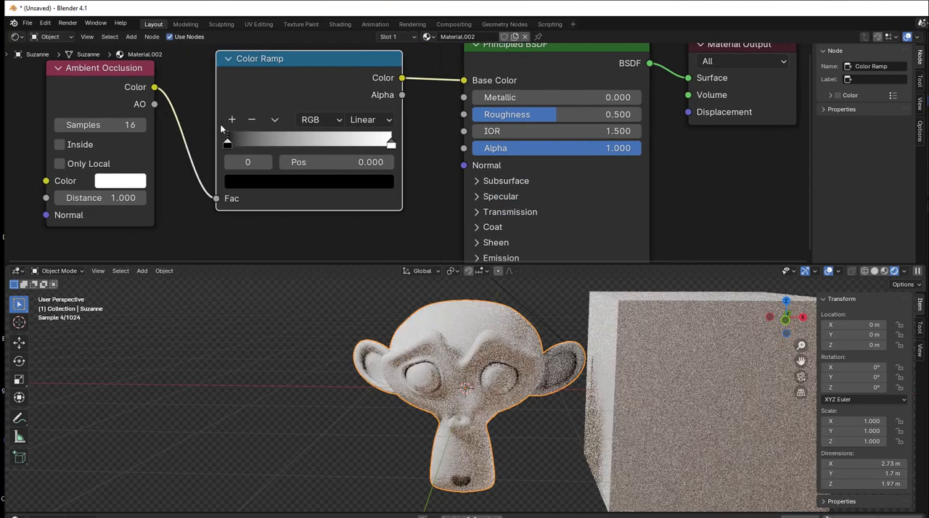
Slide the Color Ramp's black stop rightward to about 0.4 for stronger AO contrast
{"action": "left_click_drag", "start_coordinate": [226, 142], "coordinate": [273, 142]}
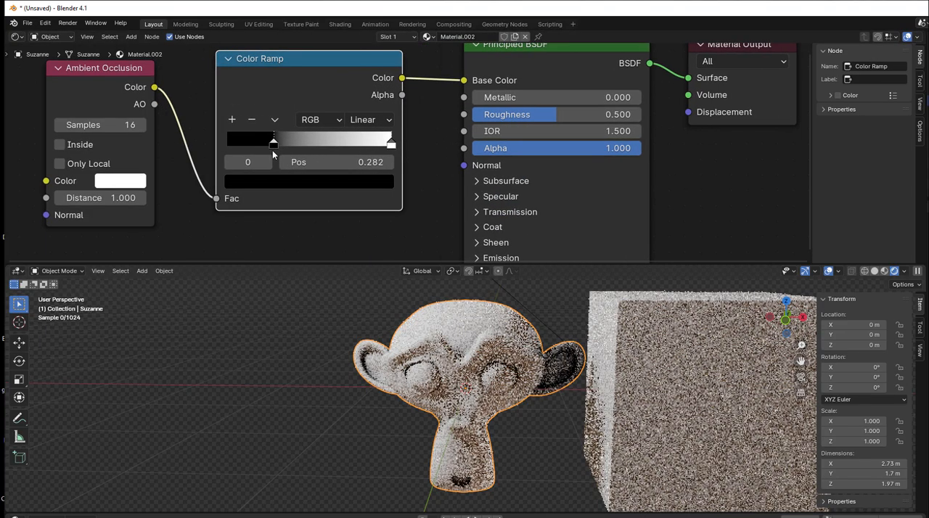
{"action": "left_click_drag", "start_coordinate": [273, 141], "coordinate": [291, 140]}
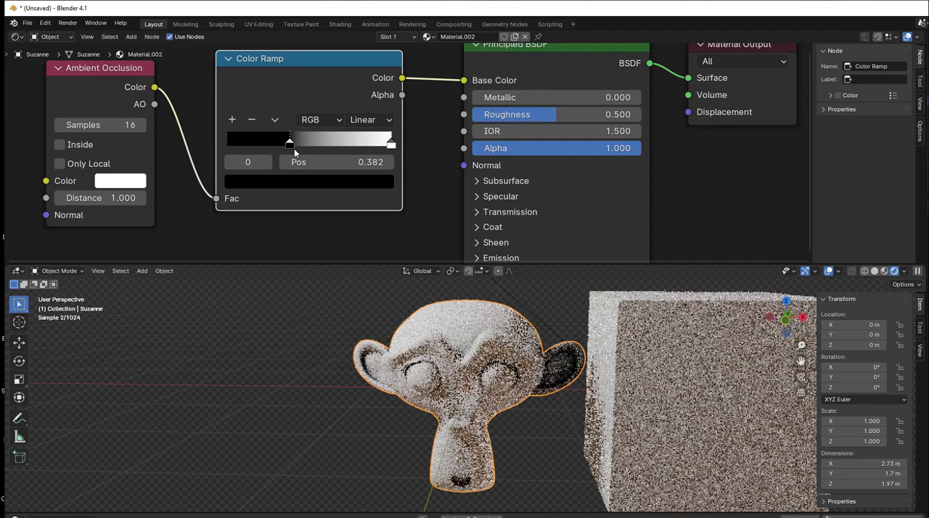
{"action": "left_click_drag", "start_coordinate": [289, 141], "coordinate": [296, 141]}
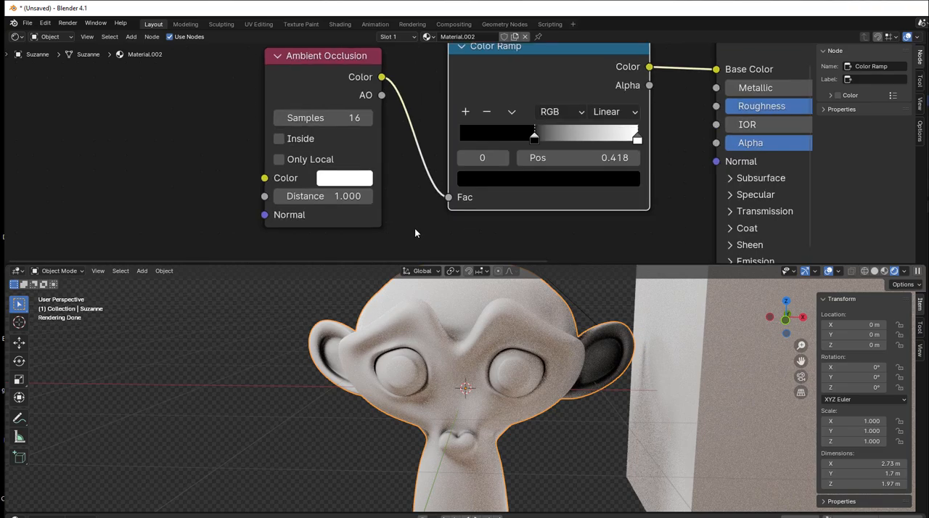
{"action": "mouse_move", "coordinate": [392, 232]}
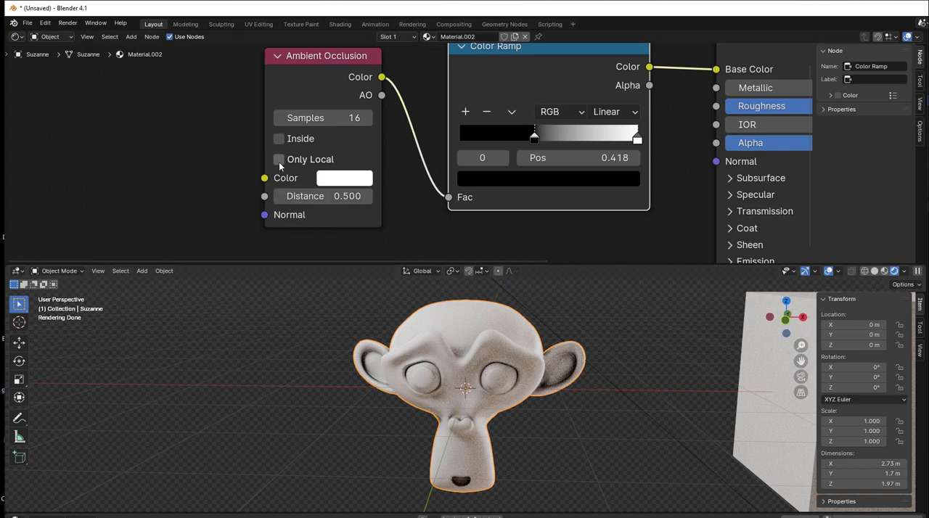
Enable Only Local on the Ambient Occlusion node so it samples Suzanne alone
{"action": "left_click", "coordinate": [279, 160]}
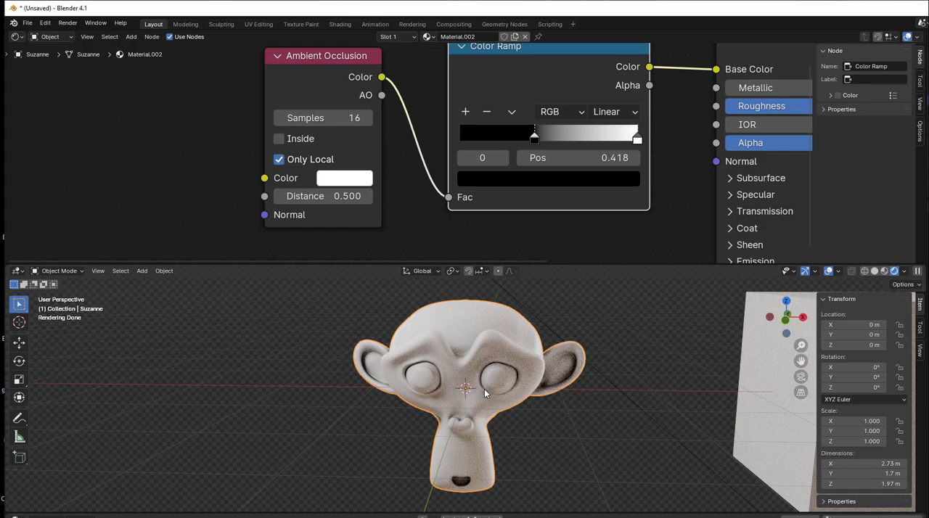
{"action": "mouse_move", "coordinate": [517, 387]}
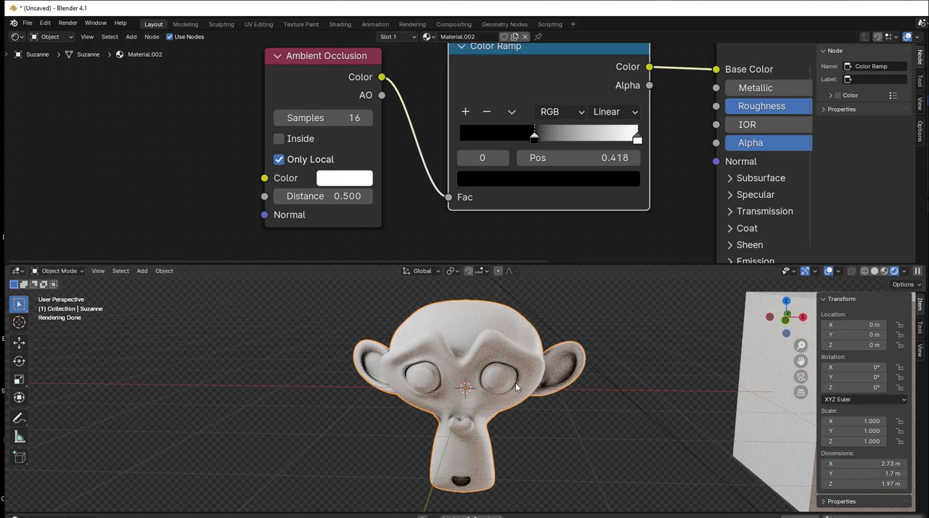
{"action": "mouse_move", "coordinate": [657, 379]}
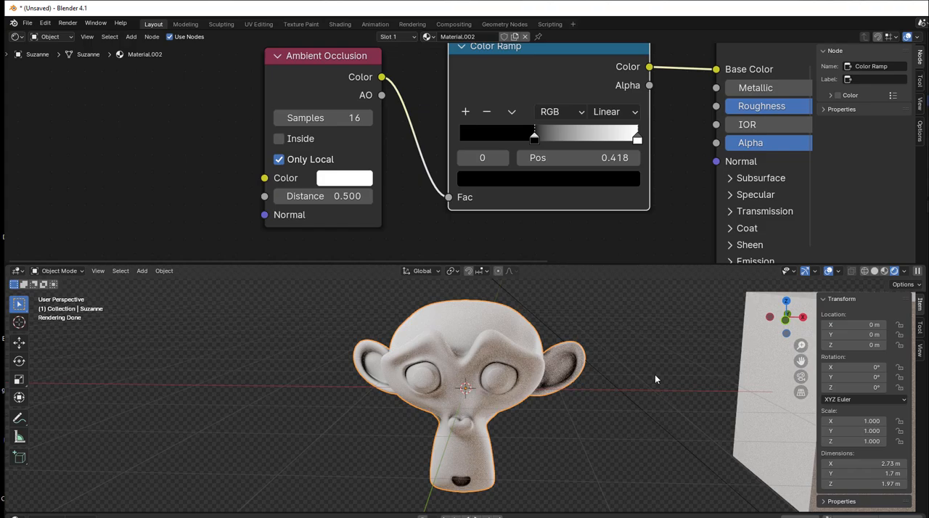
{"action": "mouse_move", "coordinate": [279, 159]}
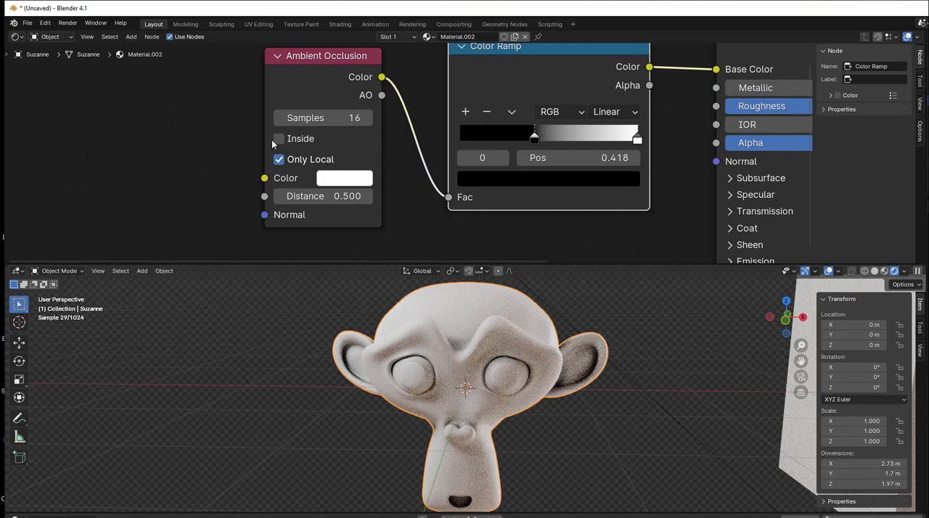
Enable Inside on the Ambient Occlusion node and inspect Suzanne's darkened ears and eyes
{"action": "left_click", "coordinate": [278, 140]}
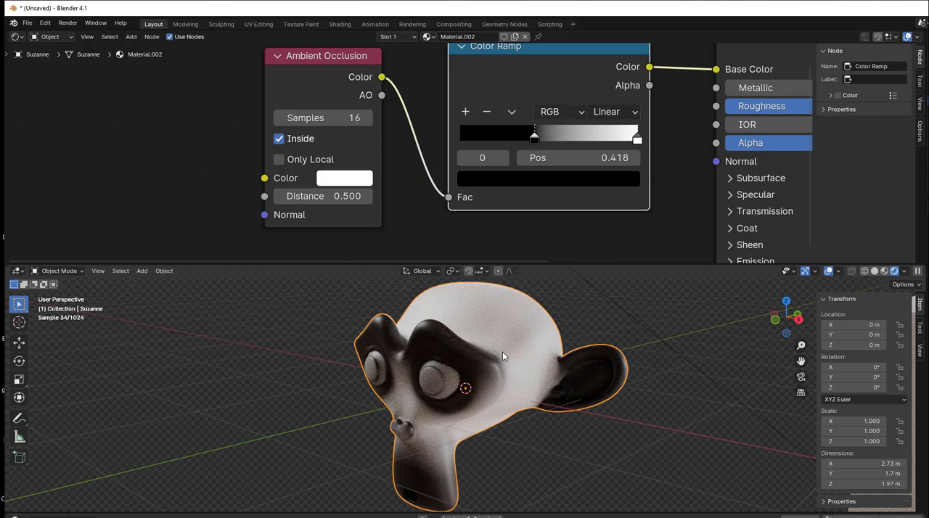
{"action": "mouse_move", "coordinate": [427, 340]}
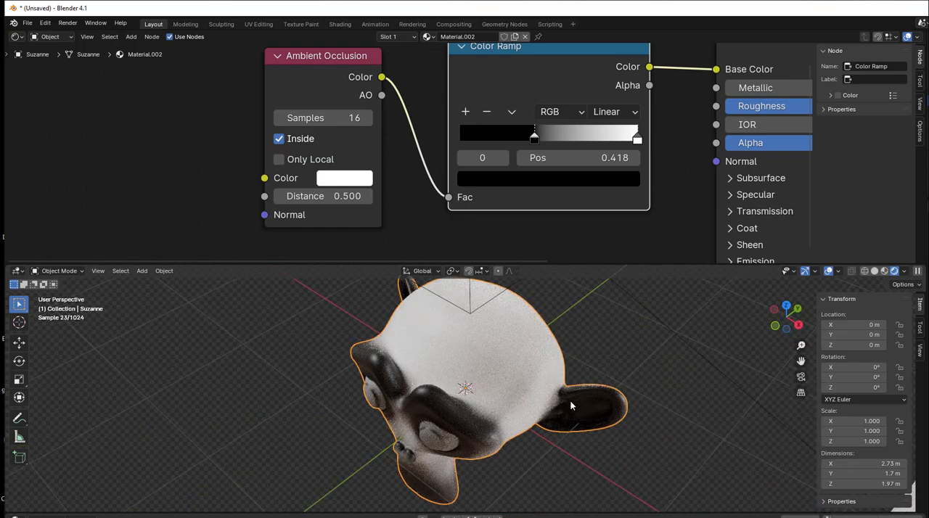
{"action": "left_click_drag", "start_coordinate": [572, 405], "coordinate": [505, 441]}
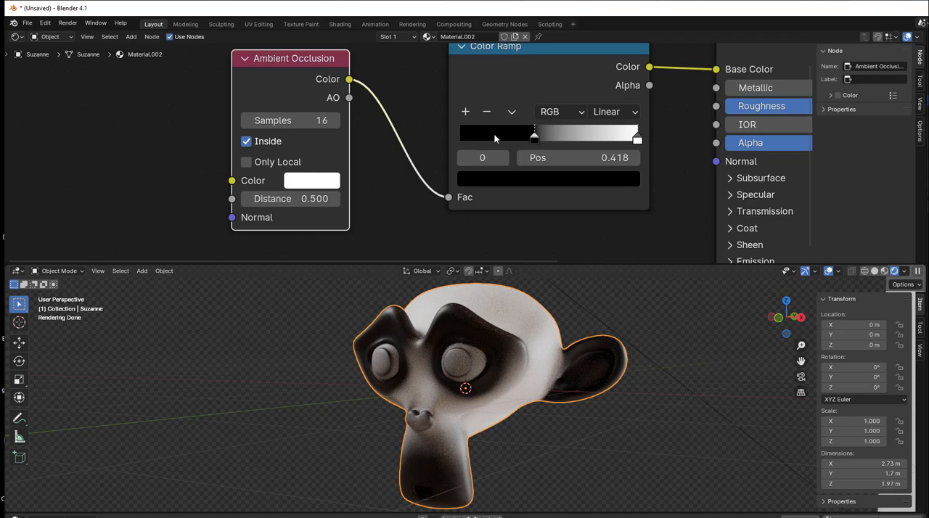
{"action": "mouse_move", "coordinate": [516, 331]}
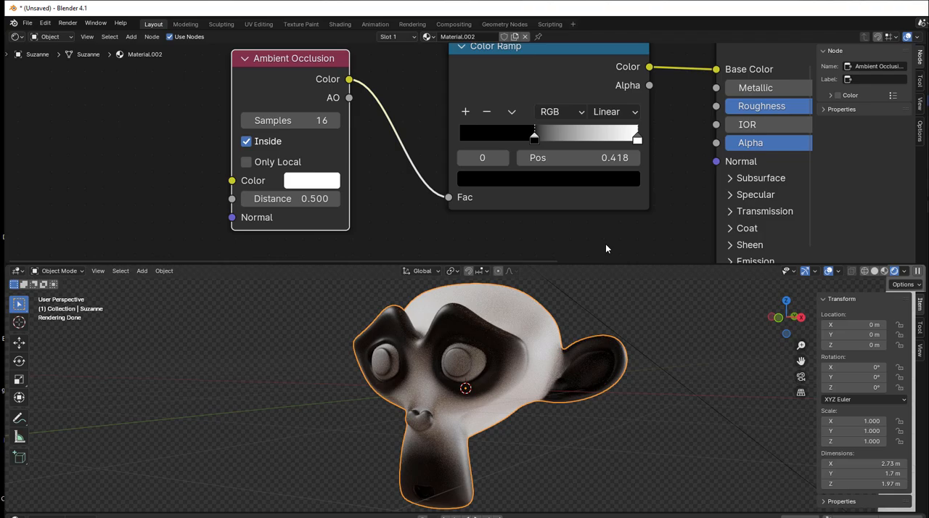
{"action": "mouse_move", "coordinate": [599, 349]}
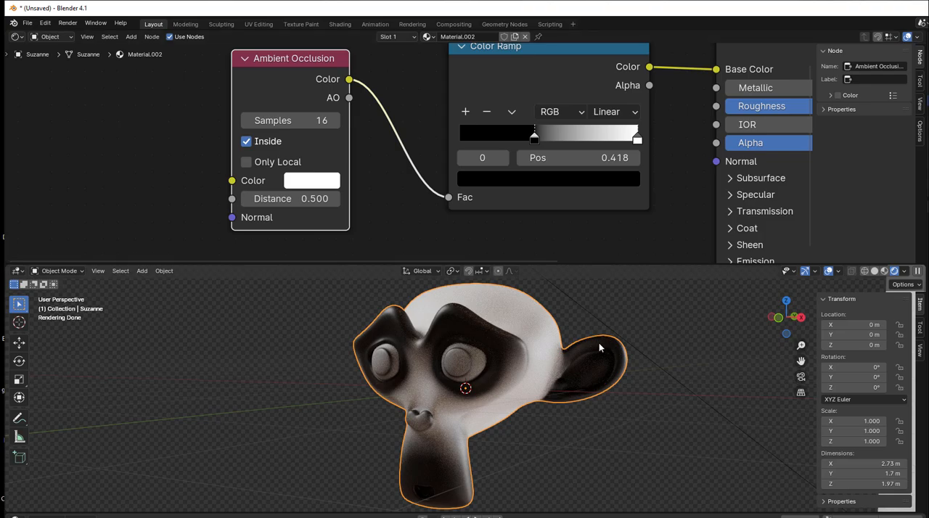